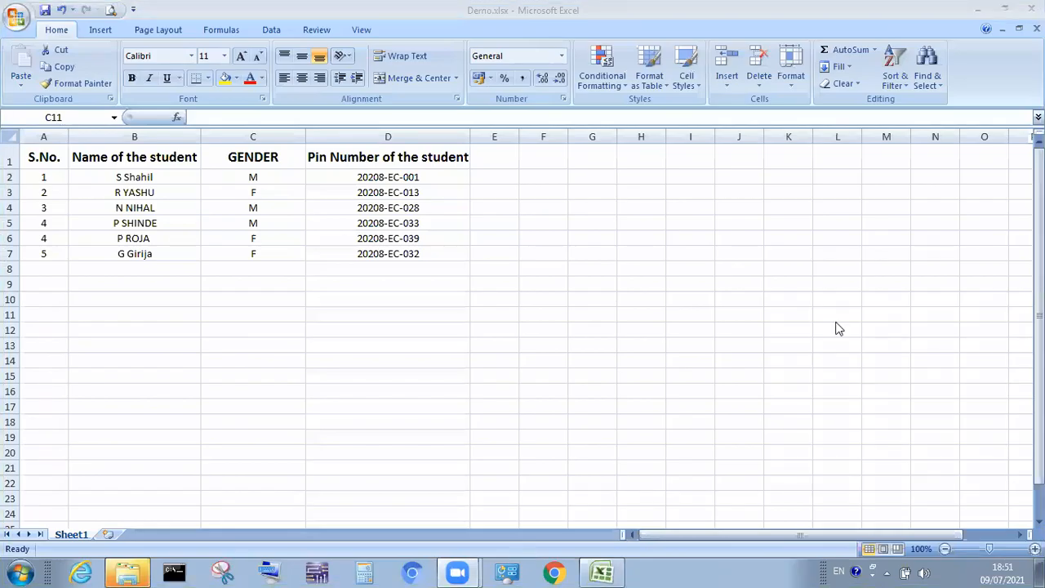
mouse_move(600, 333)
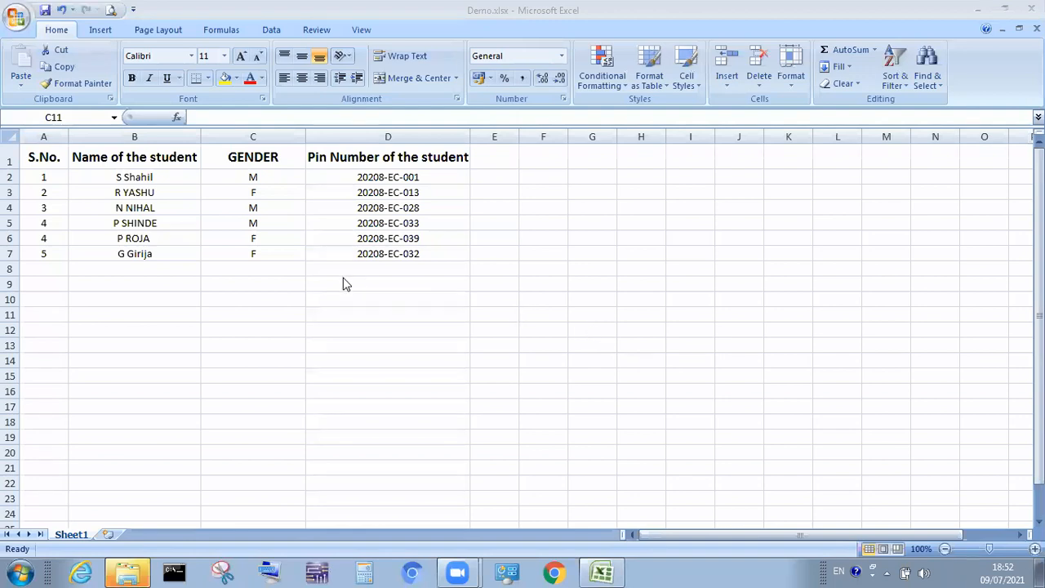
mouse_move(10, 160)
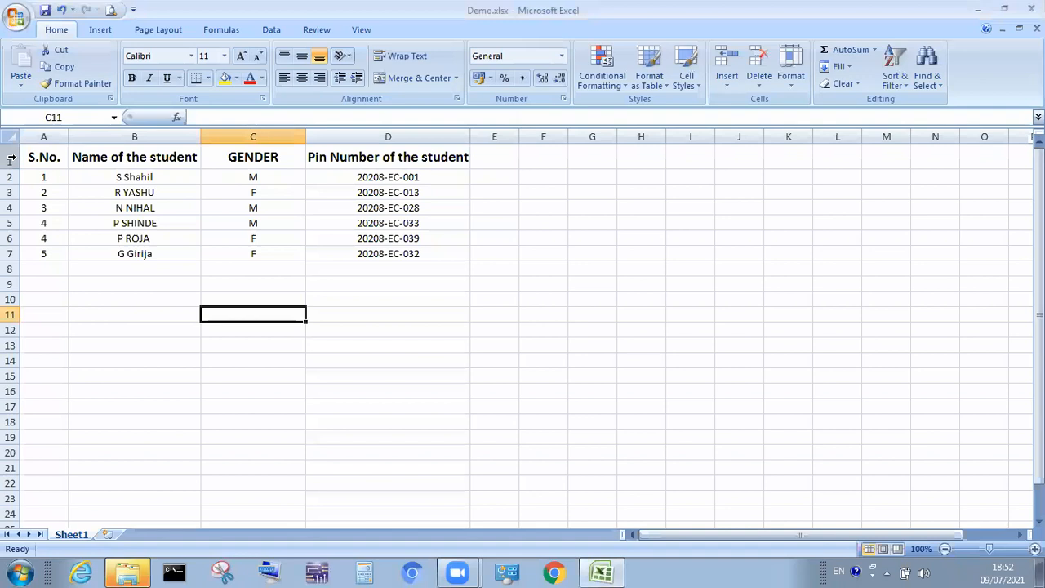
Insert a blank row above the student table's header row.
left_click(44, 156)
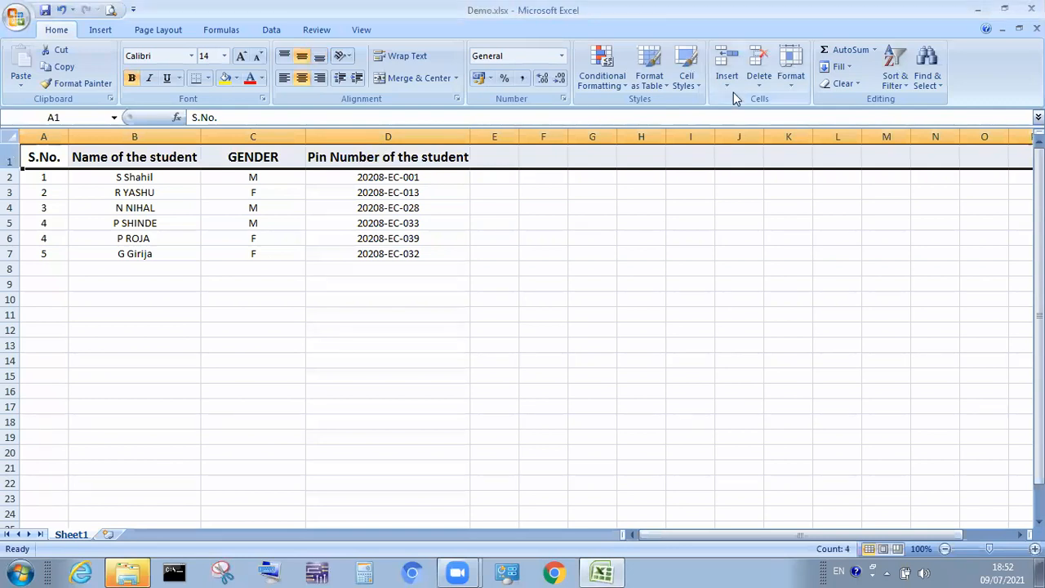
left_click(726, 63)
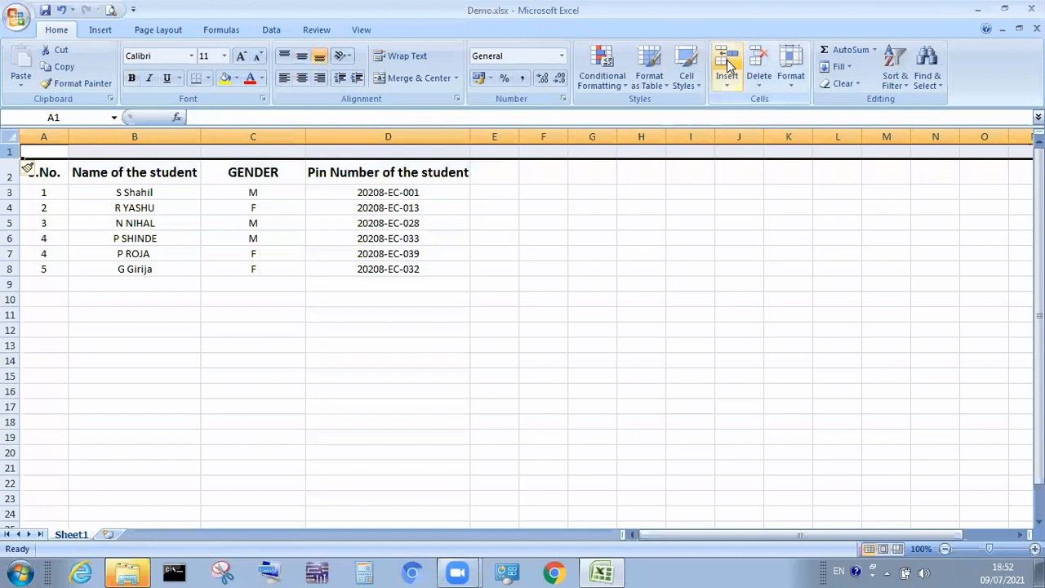
left_click(690, 283)
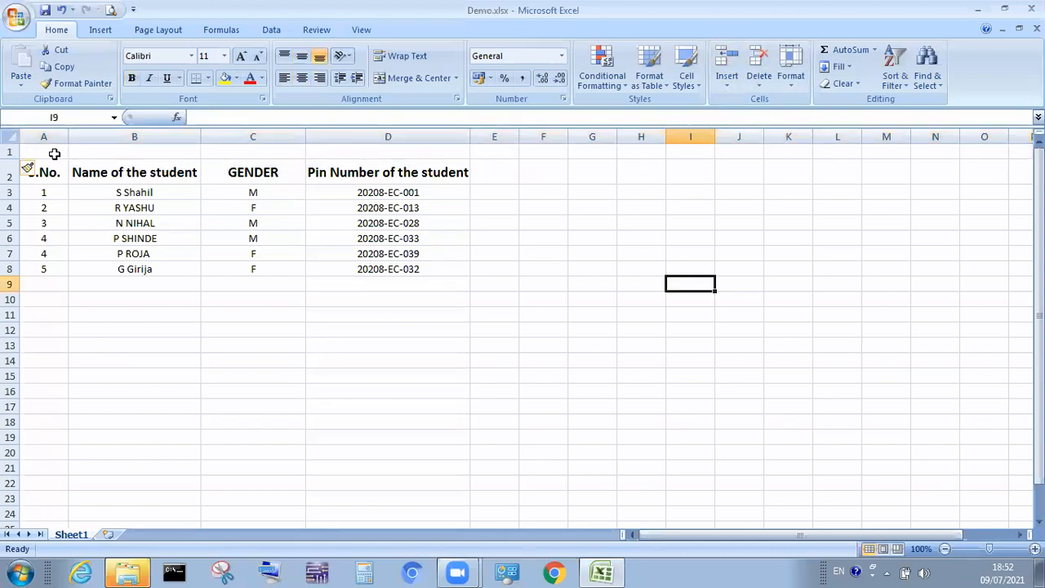
Enter the title 'DETAILS OF THE STUDENTS -DECE' in cell A1.
left_click(44, 152)
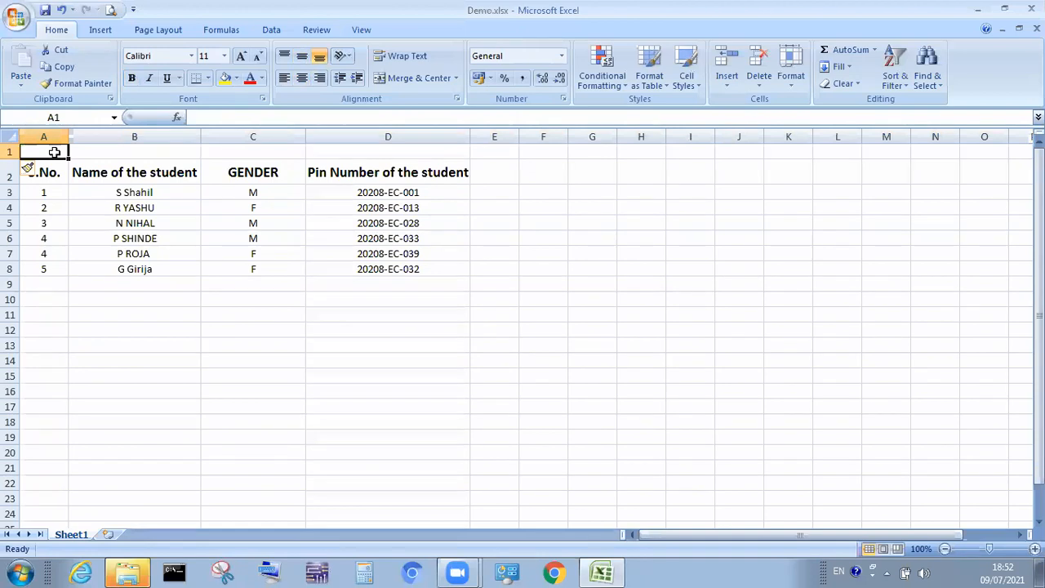
type("DETAILS P")
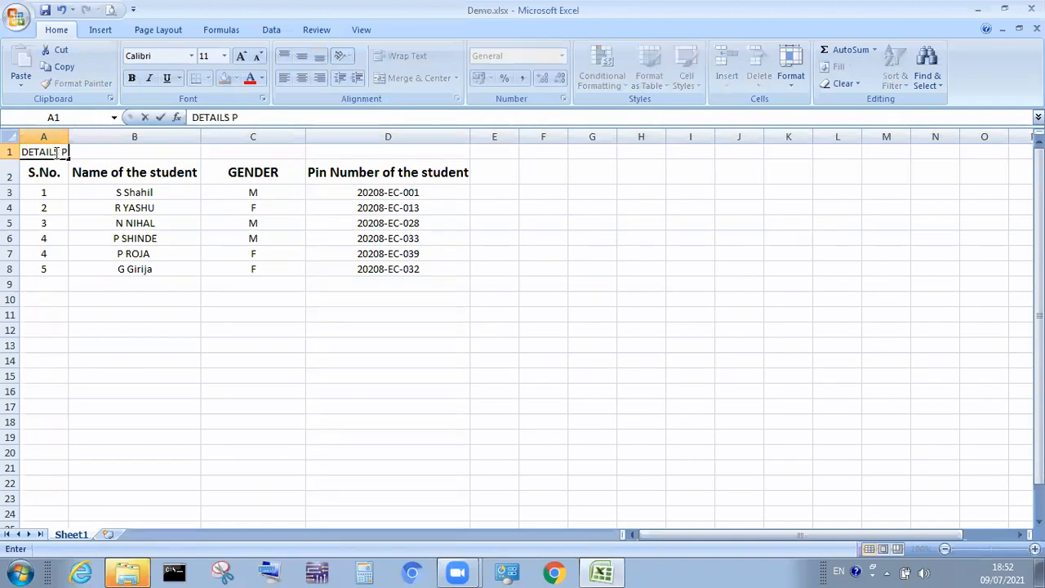
type("OF TH")
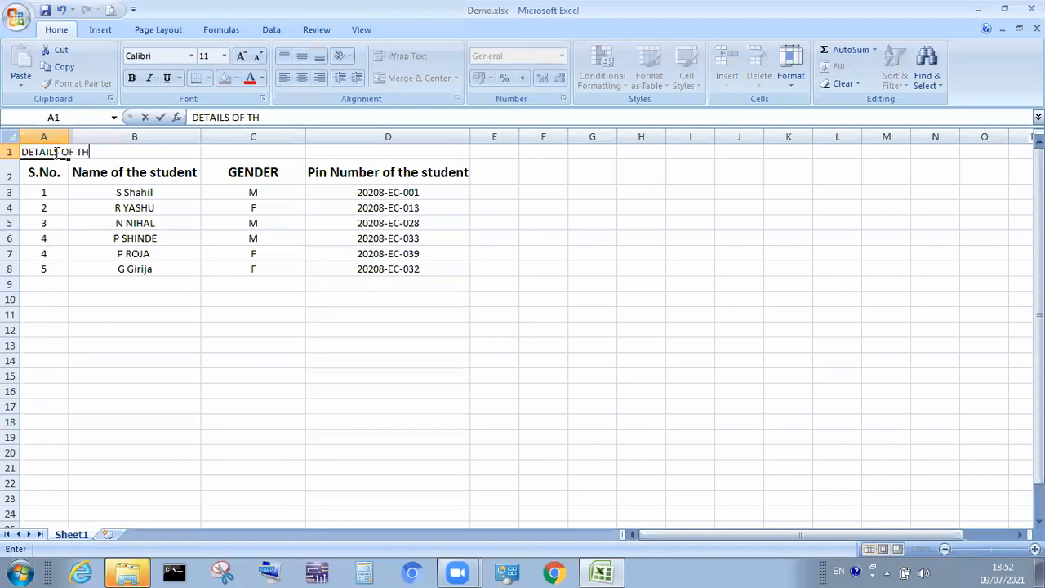
type("E STUD")
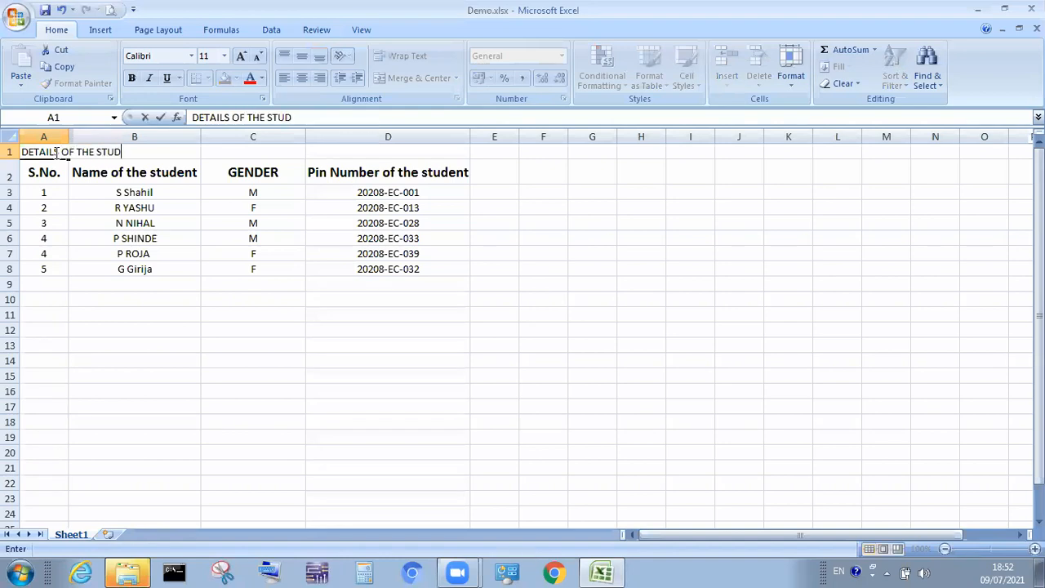
type("ENTS")
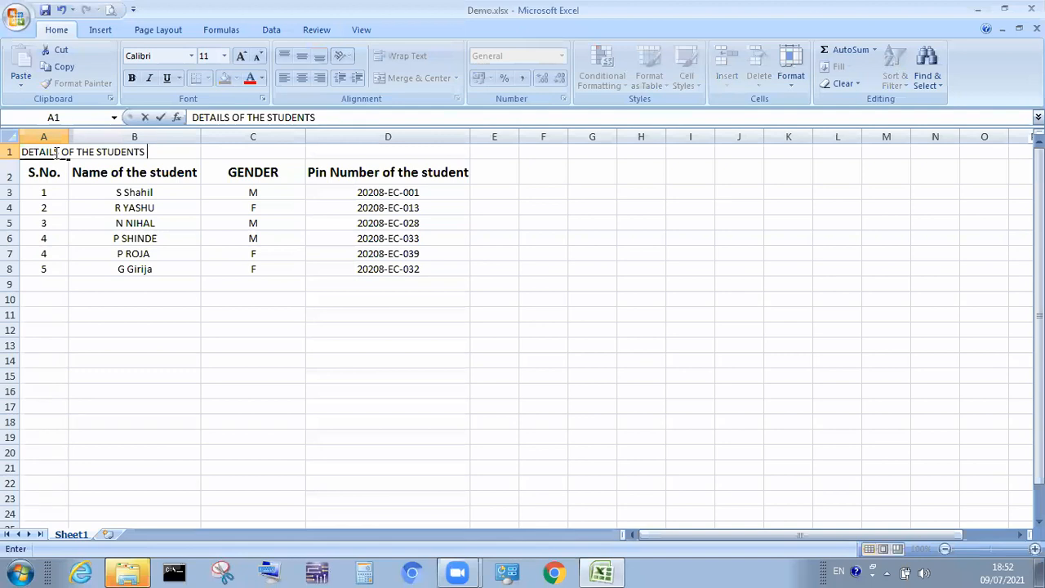
type("-DECE")
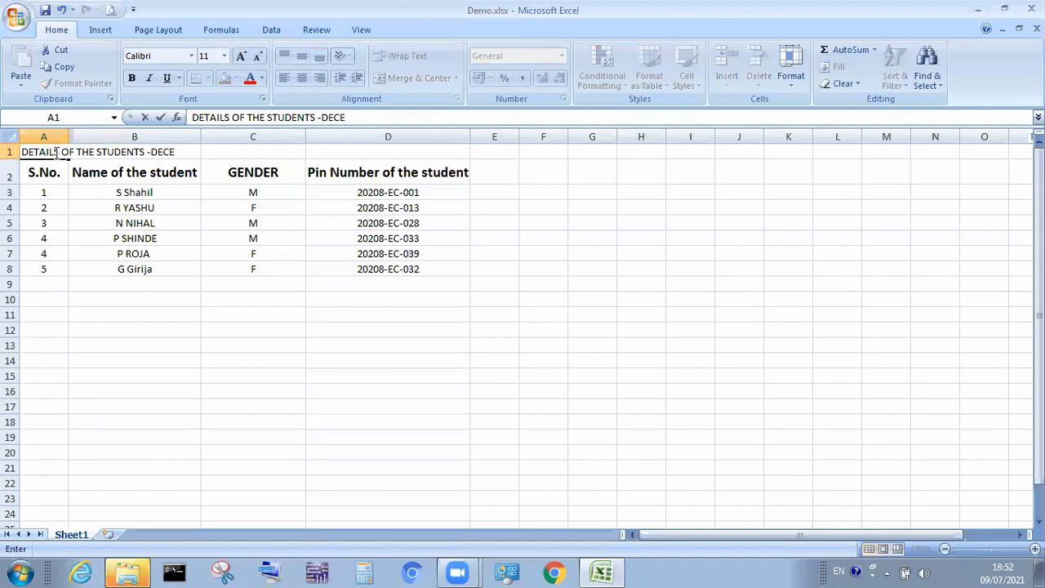
left_click(543, 314)
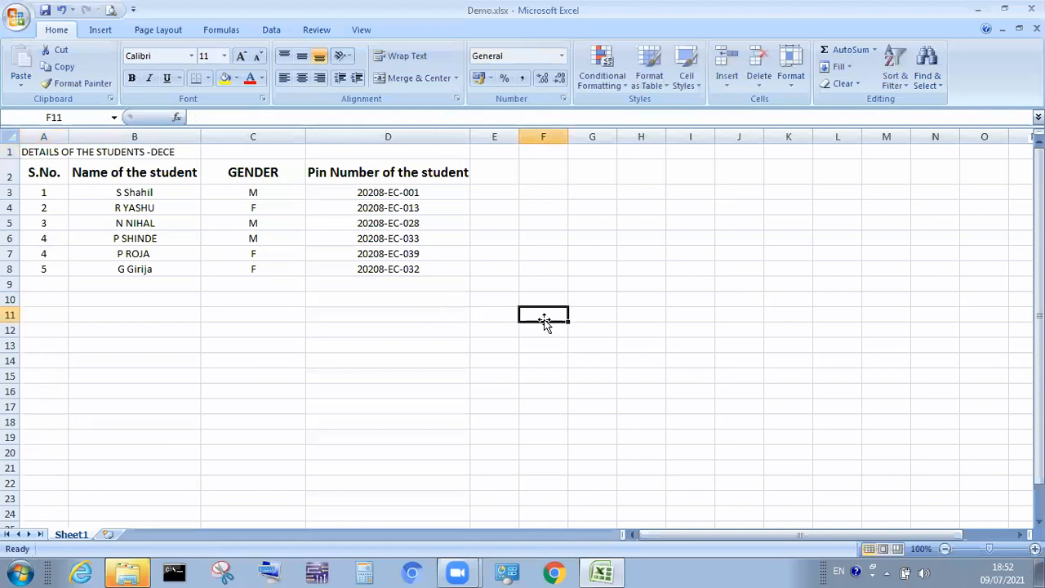
mouse_move(98, 155)
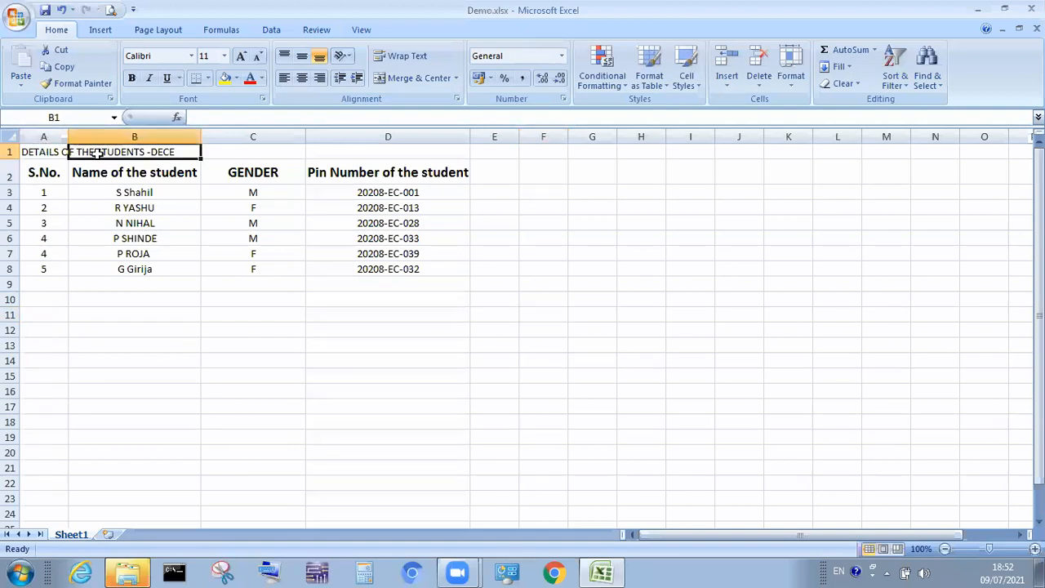
mouse_move(211, 117)
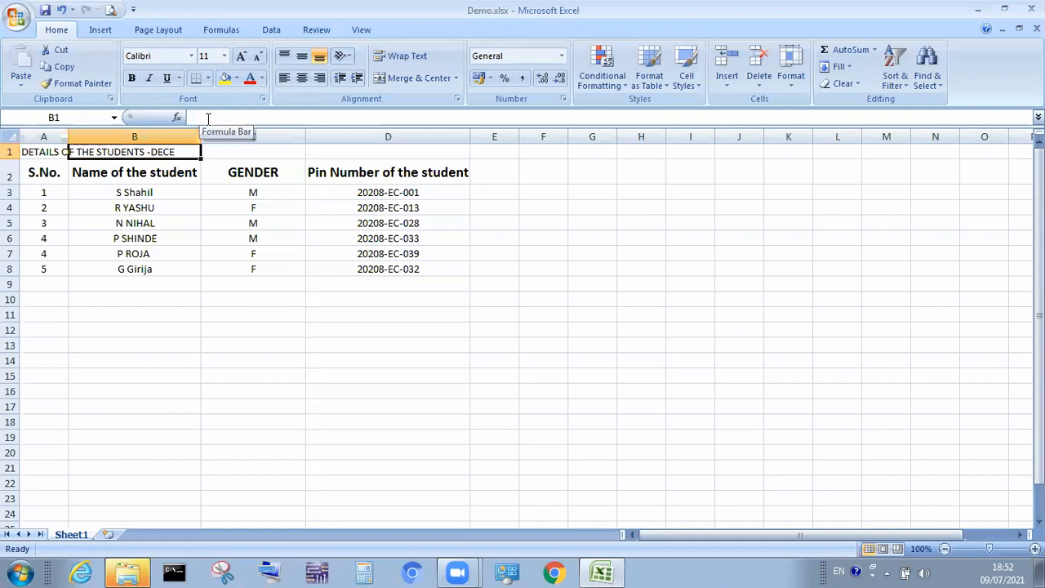
left_click(252, 151)
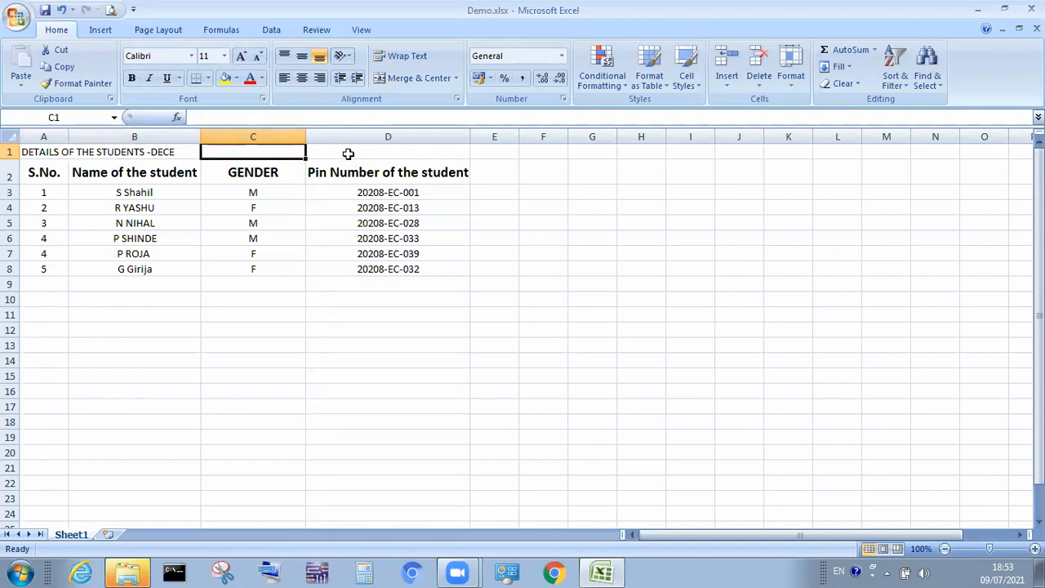
left_click(387, 151)
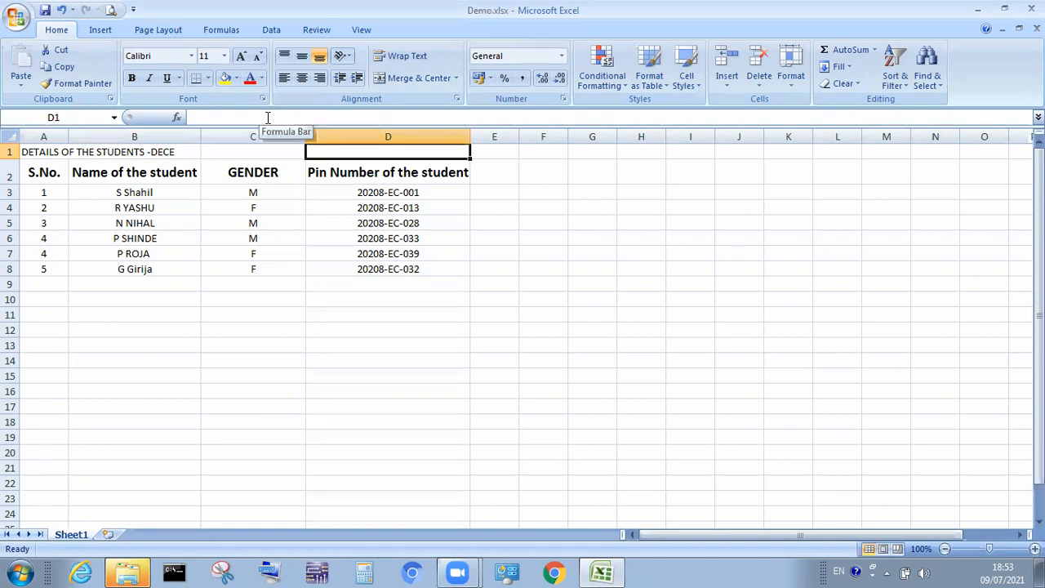
left_click(44, 151)
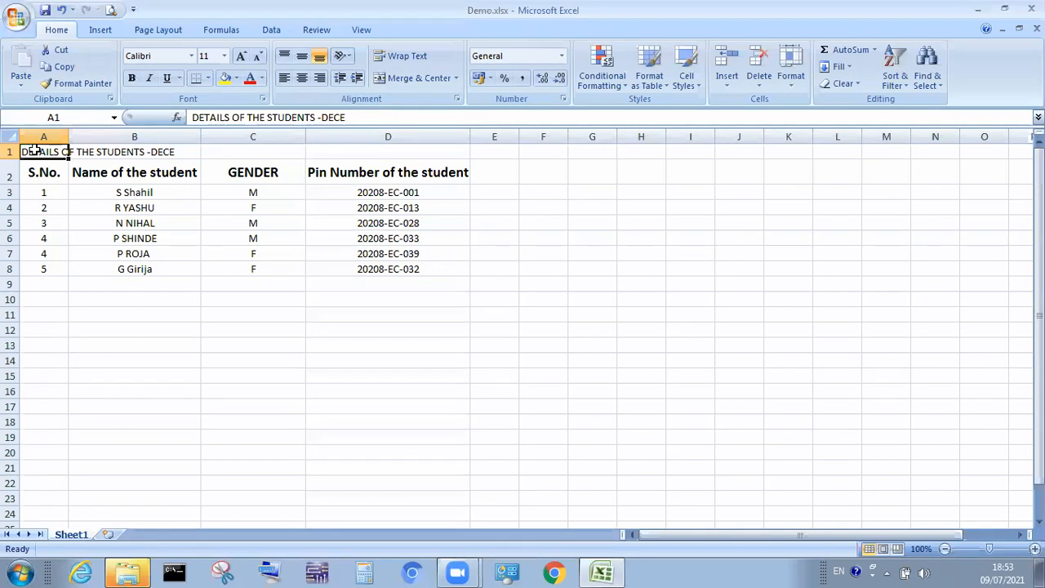
left_click(253, 422)
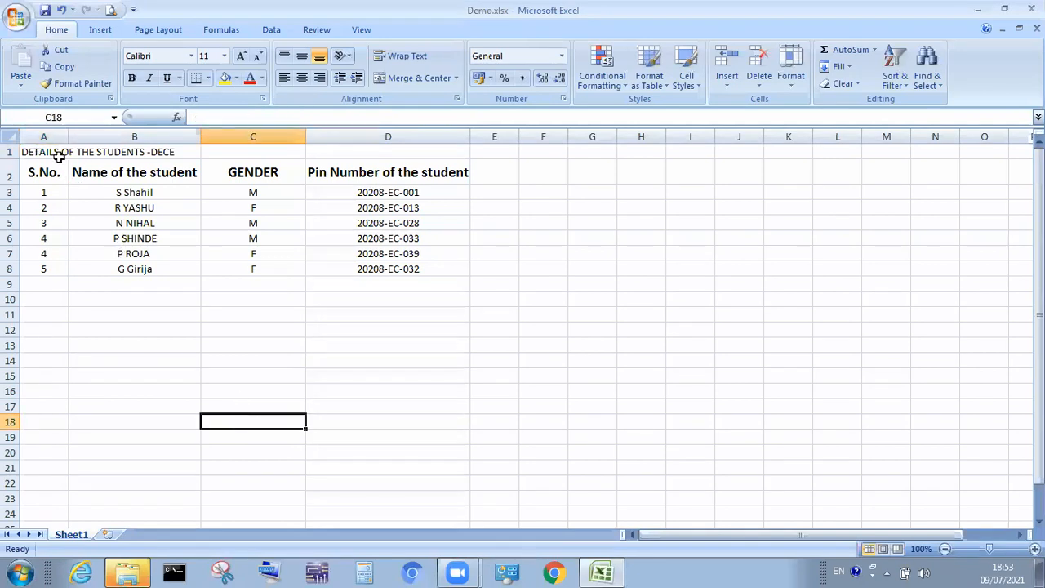
left_click(43, 152)
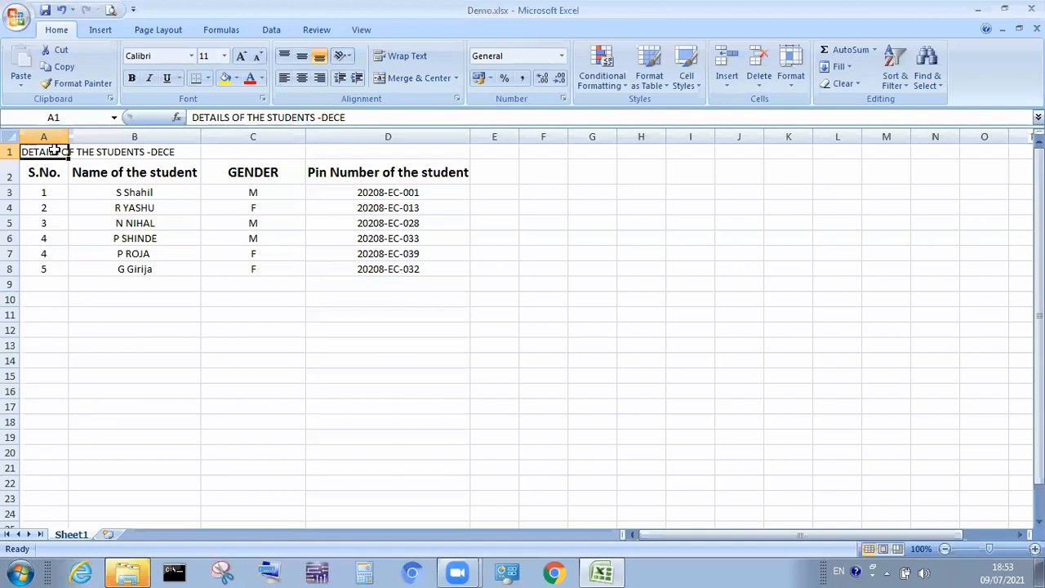
Select cells A1 through D1 spanning the table's four columns for the title.
left_click_drag(43, 151, 253, 151)
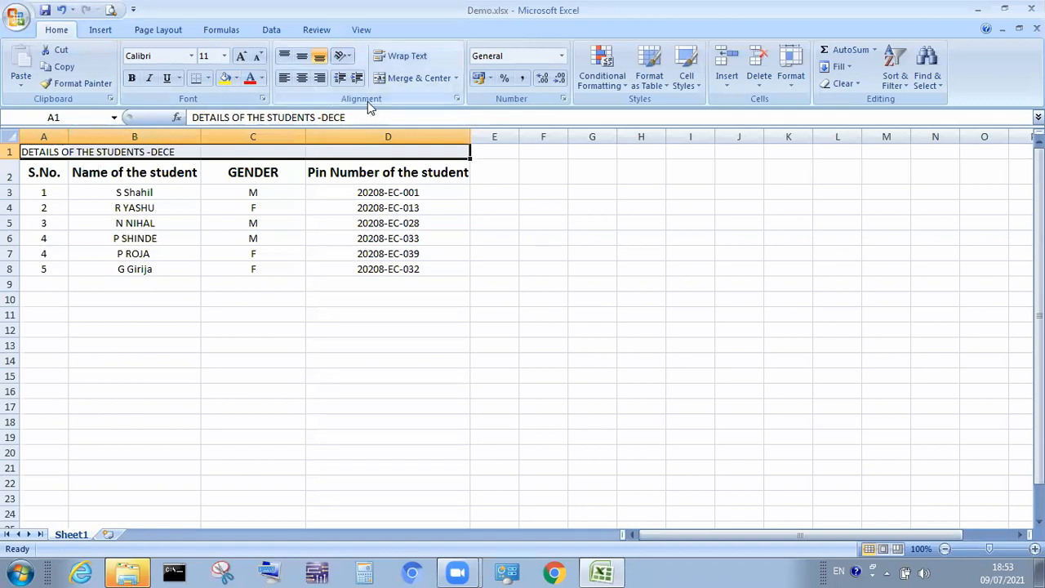
mouse_move(384, 105)
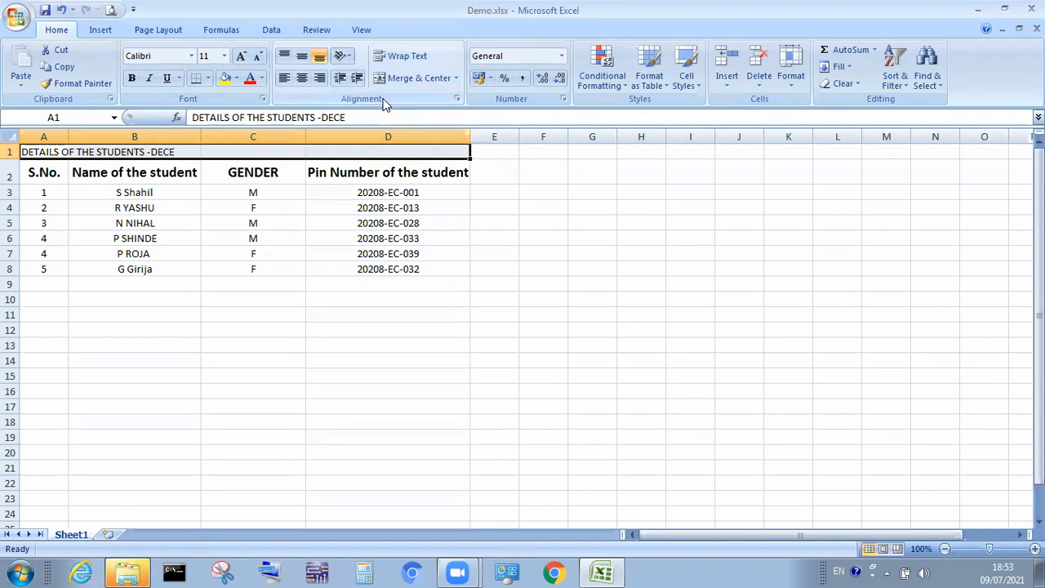
mouse_move(415, 77)
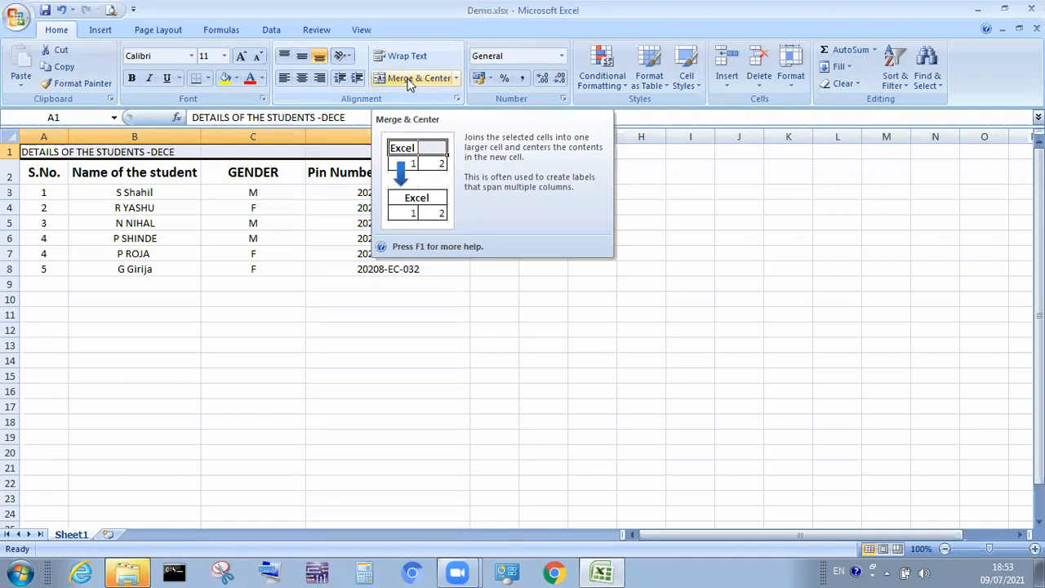
mouse_move(435, 86)
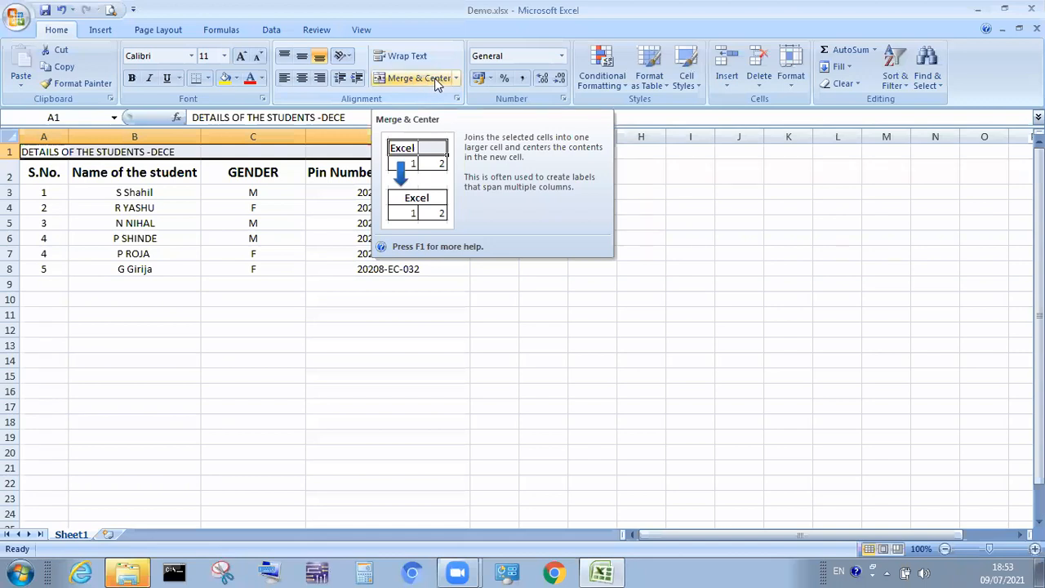
mouse_move(230, 130)
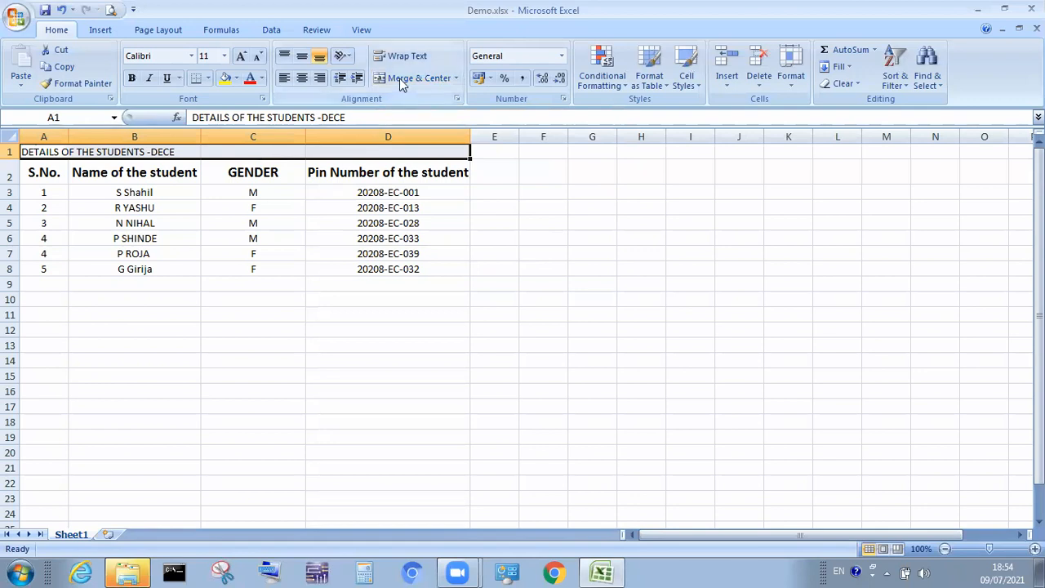
Merge and centre the title across A1:D1 above the table.
left_click(408, 77)
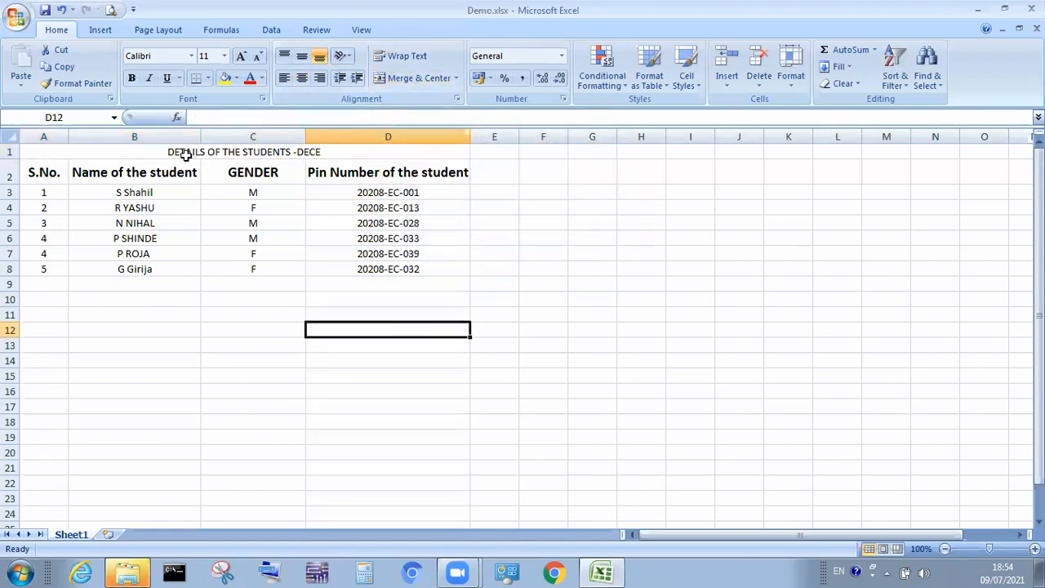
mouse_move(258, 148)
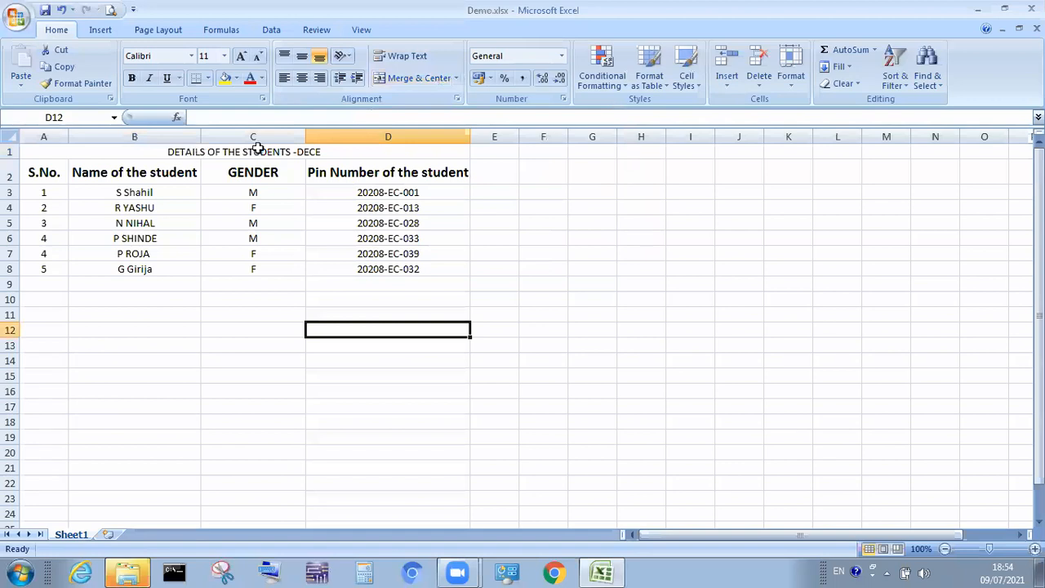
mouse_move(231, 151)
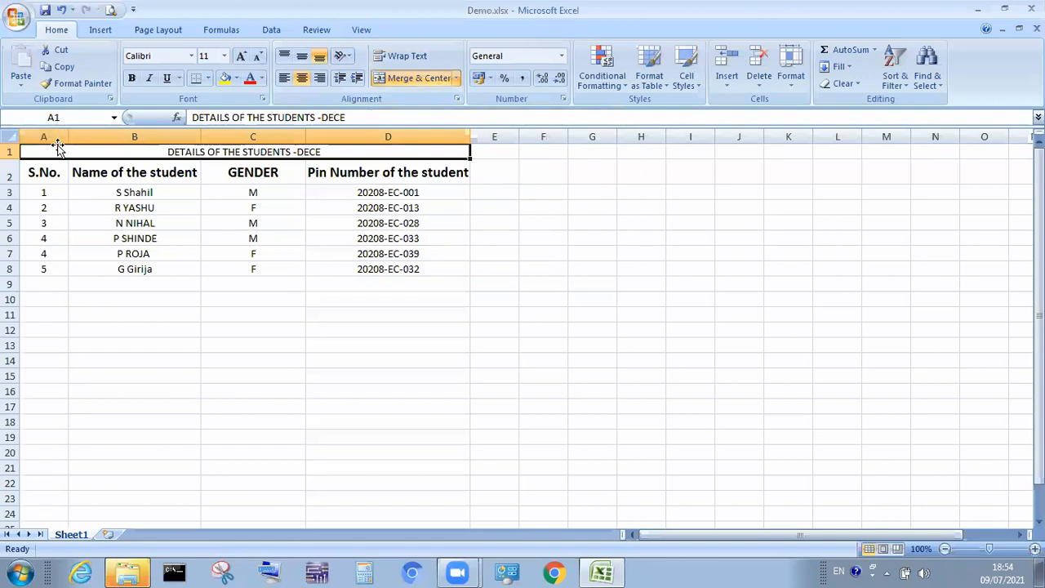
mouse_move(67, 151)
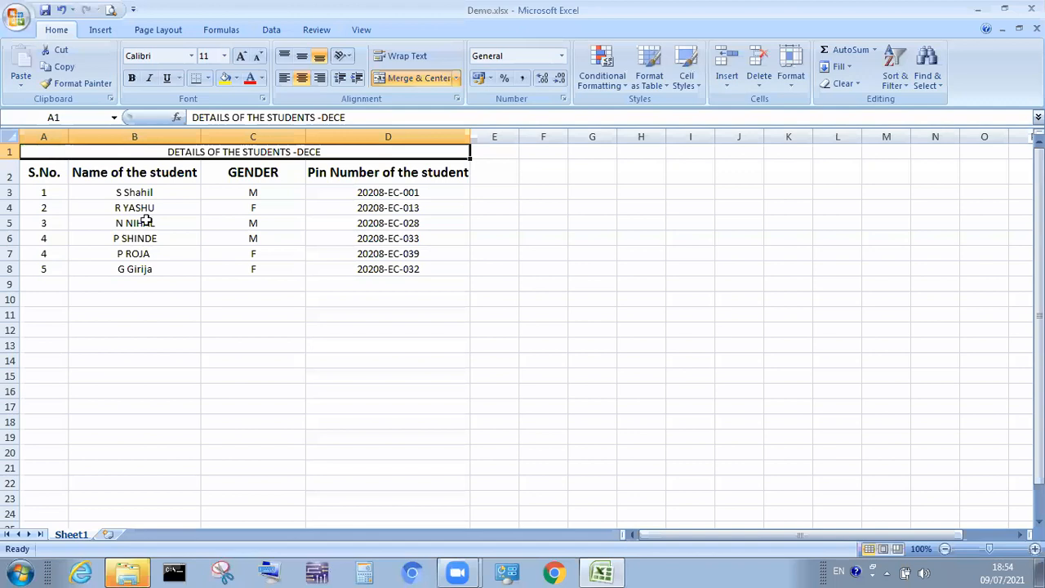
left_click(253, 345)
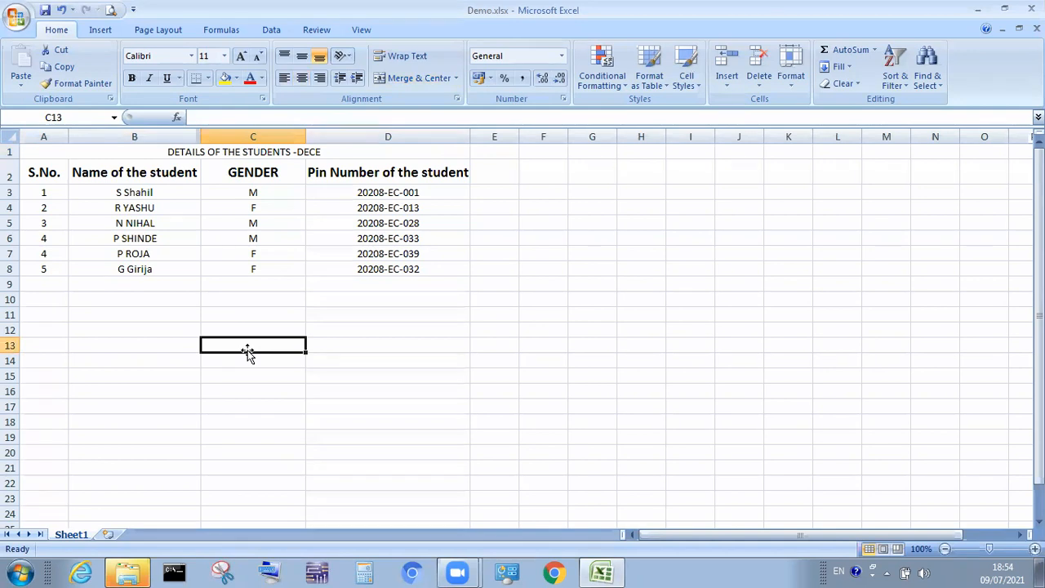
mouse_move(407, 296)
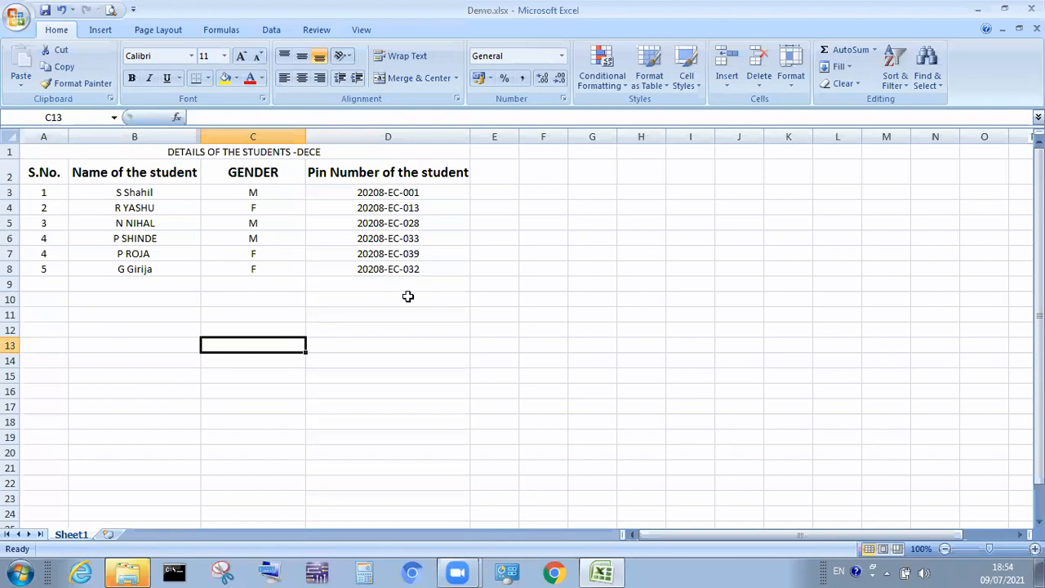
Enter a centred 'Year' heading in cell E2 beside the Pin Number column.
left_click(494, 171)
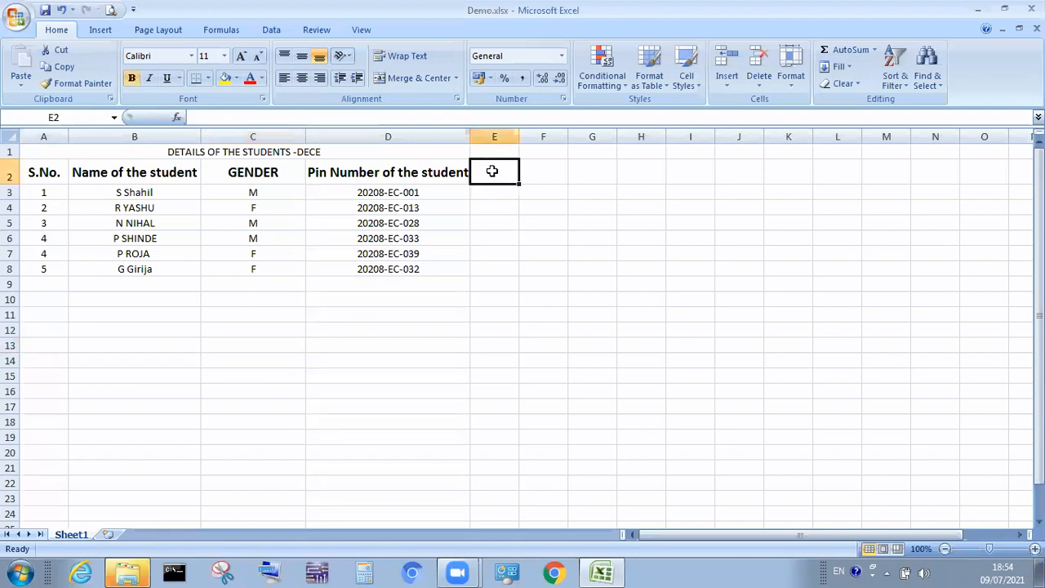
type("YEAR")
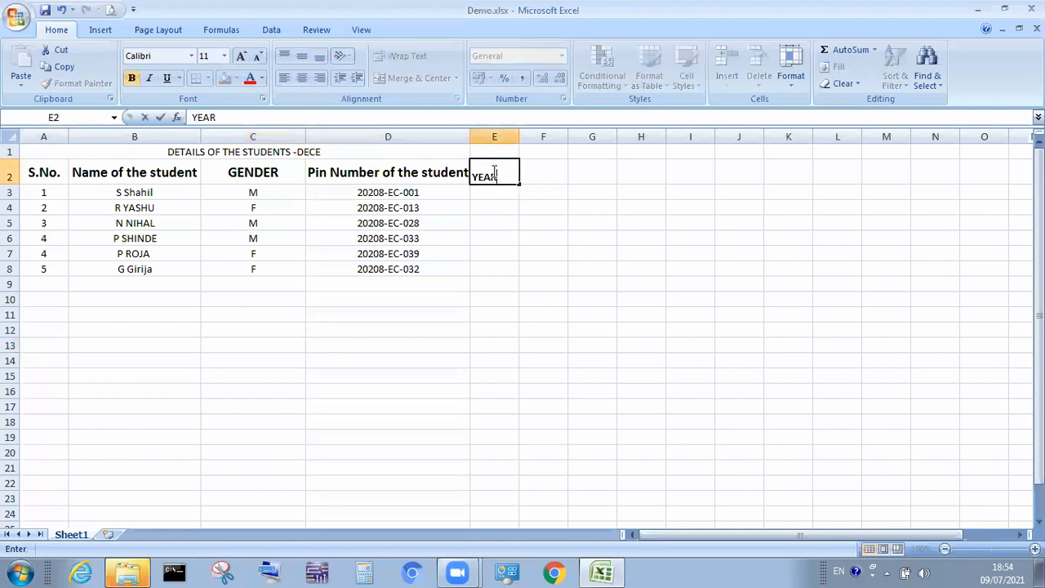
key("Ctrl+z")
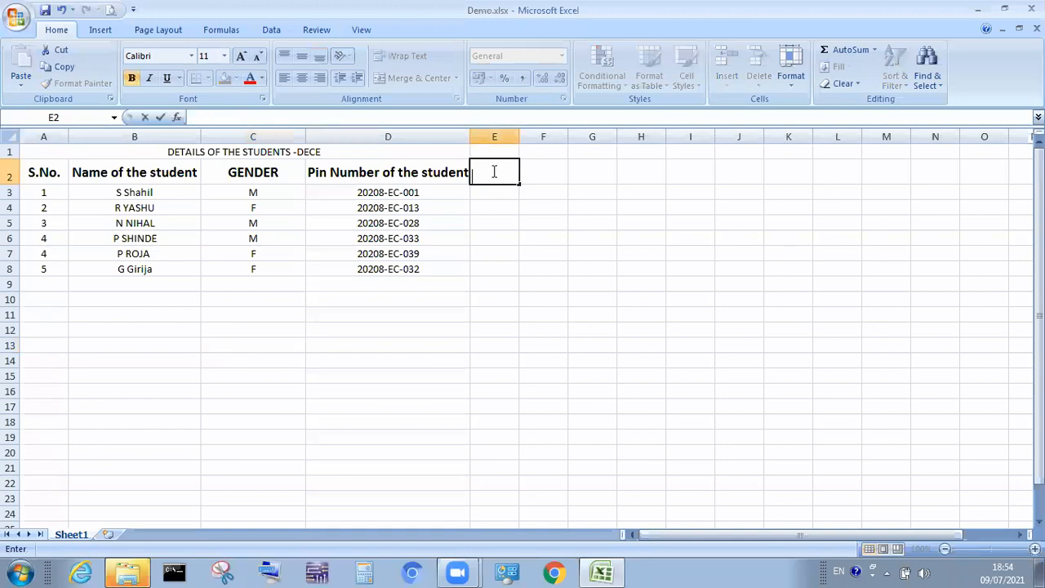
type("Year")
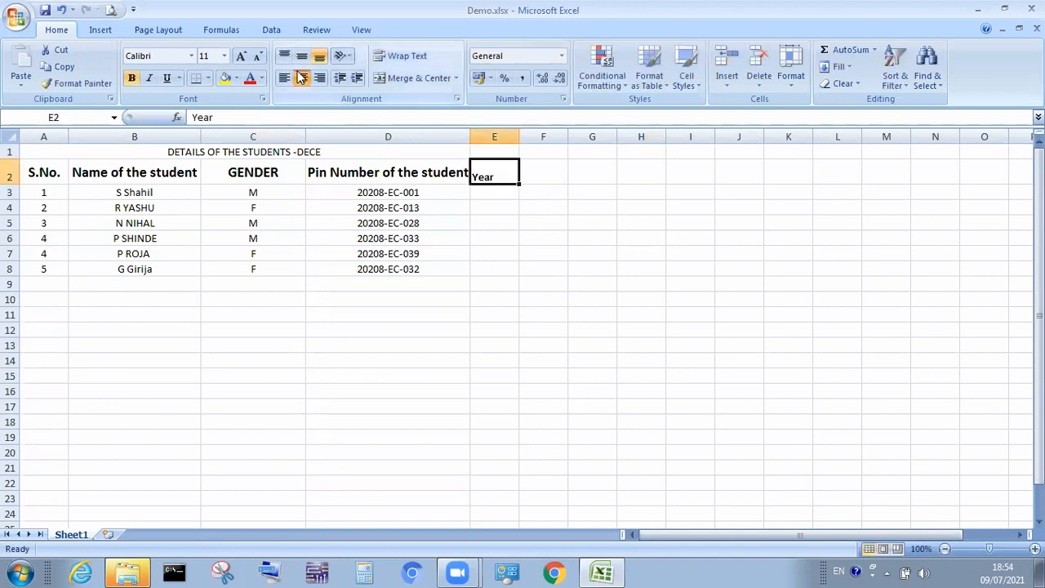
left_click(311, 56)
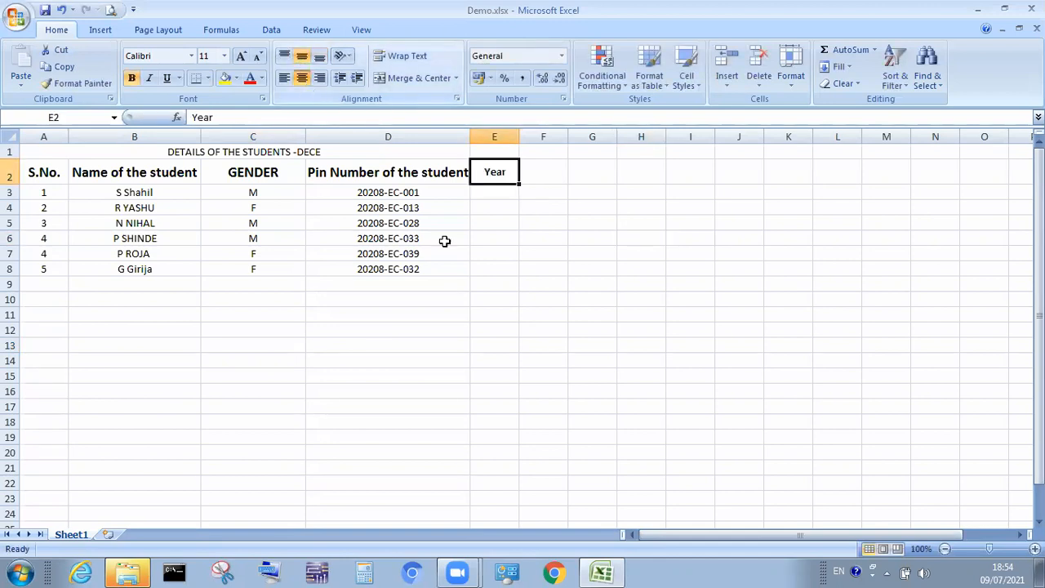
left_click(543, 330)
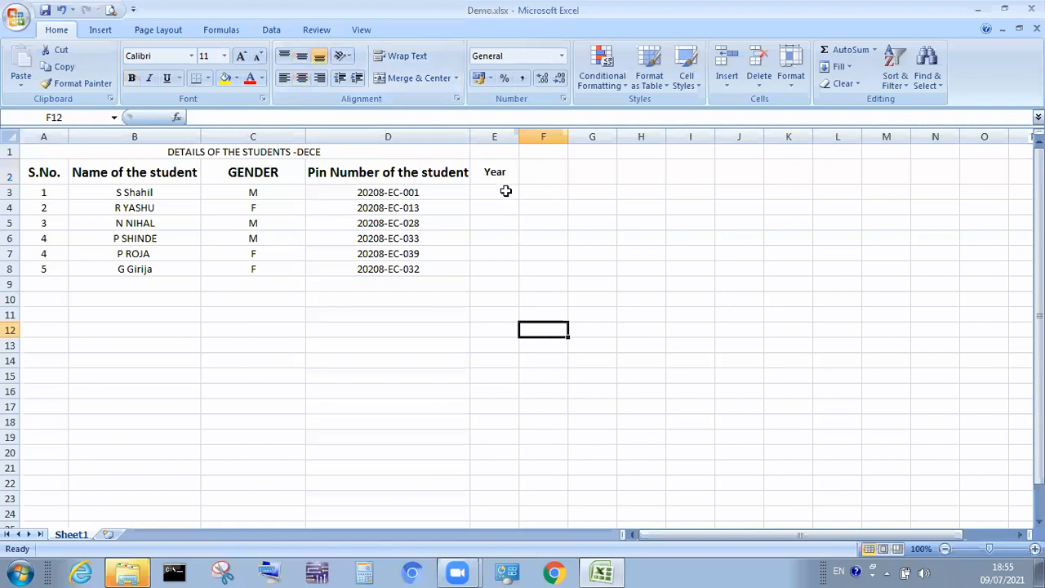
Enter 'first year' in E3 and select the Year cells E3 through E8.
left_click_drag(494, 192, 494, 223)
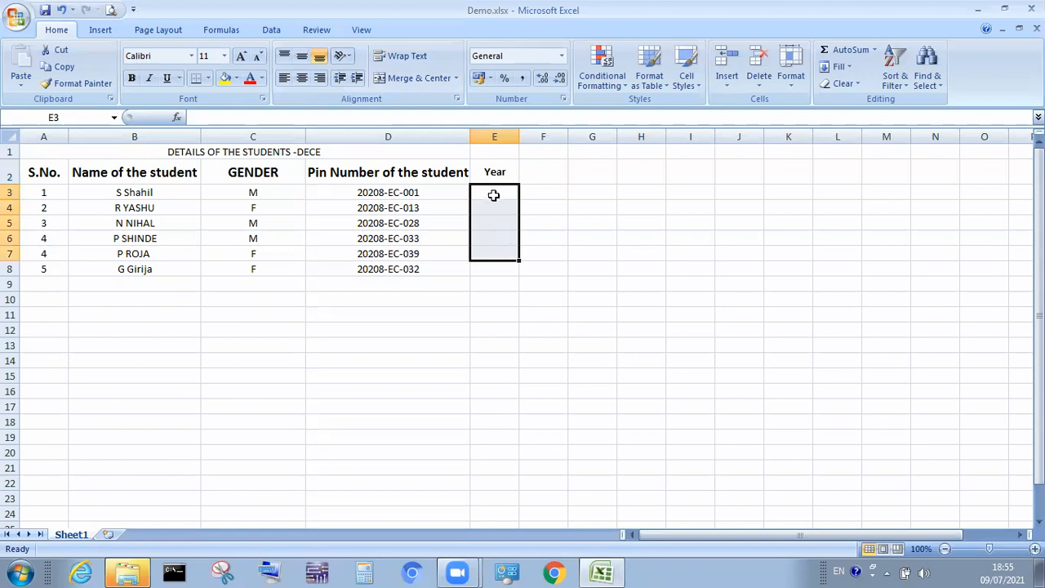
type("first year")
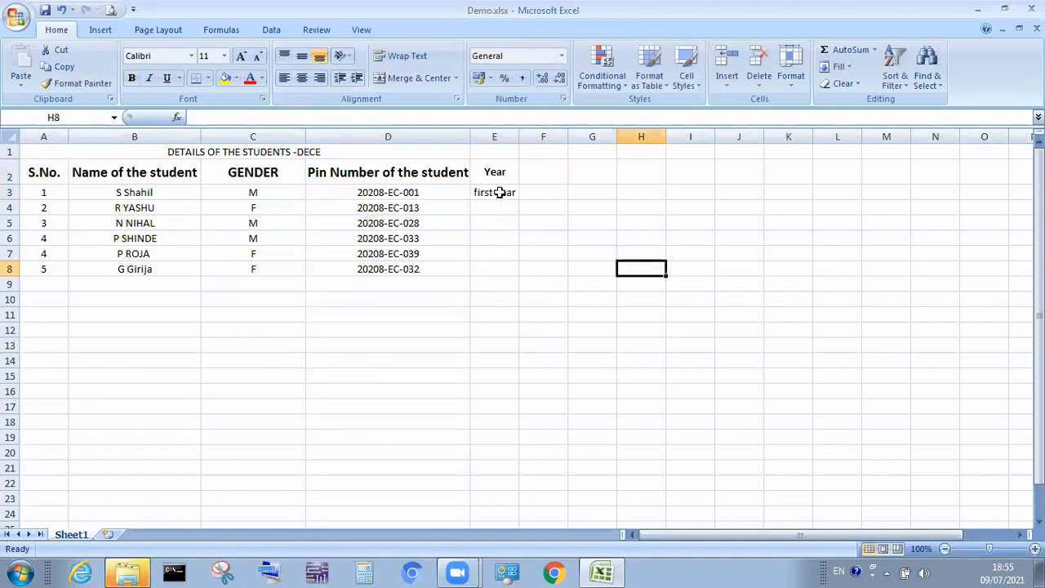
left_click_drag(494, 192, 494, 269)
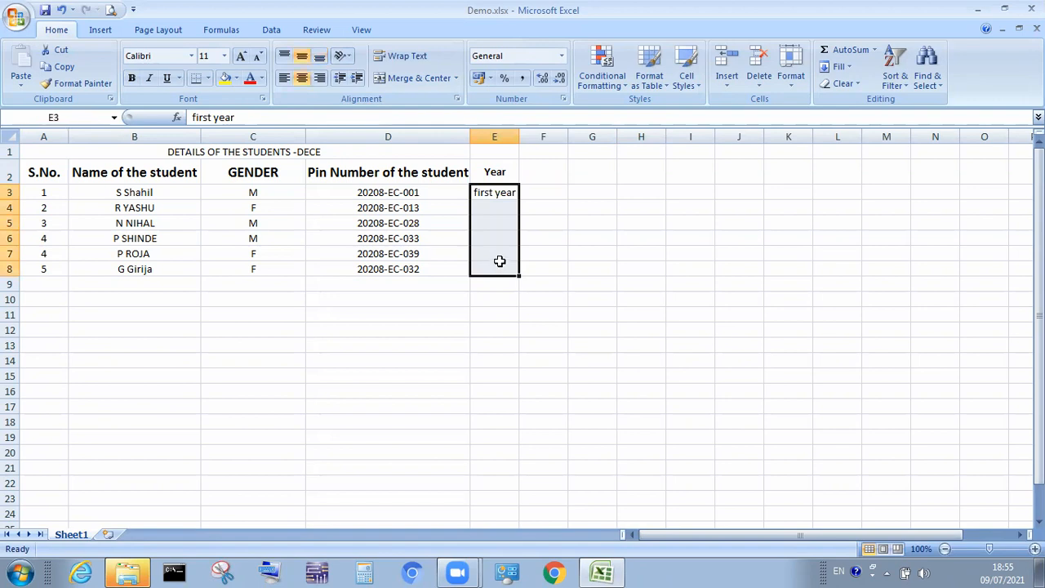
mouse_move(493, 261)
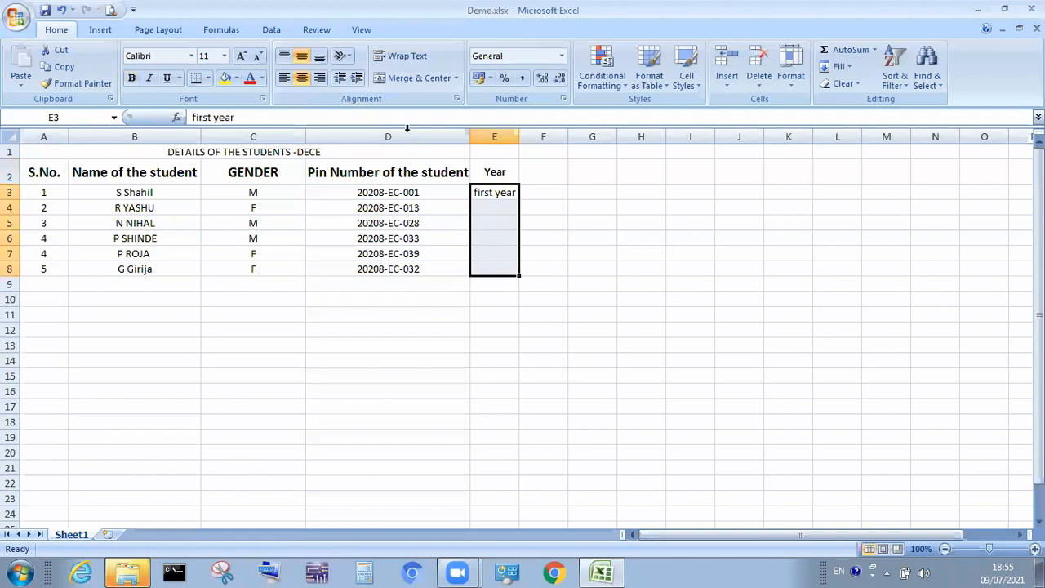
mouse_move(410, 86)
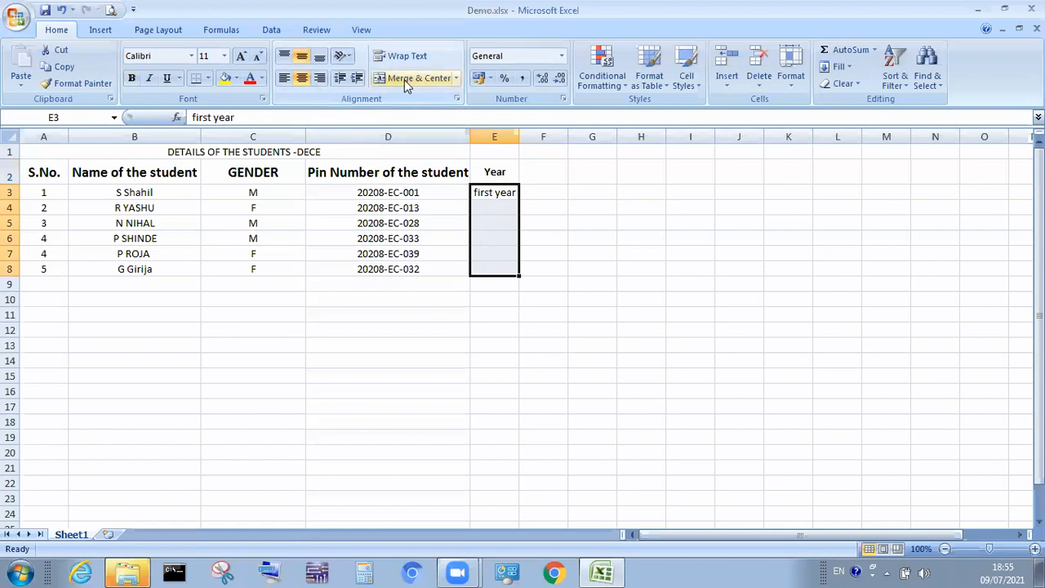
Merge and centre E3:E8 into one Year cell showing 'first year'.
left_click(410, 77)
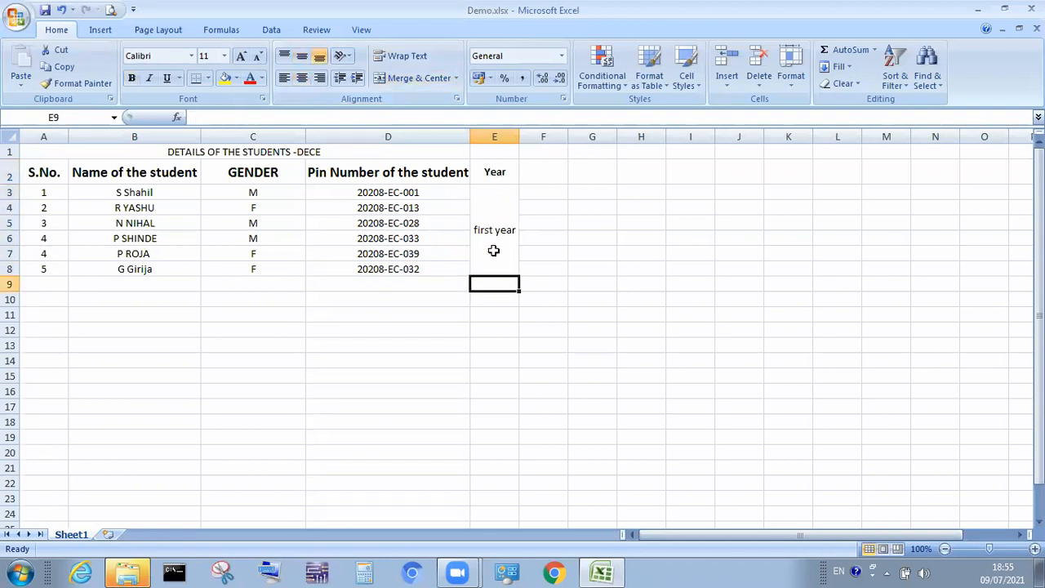
left_click(592, 284)
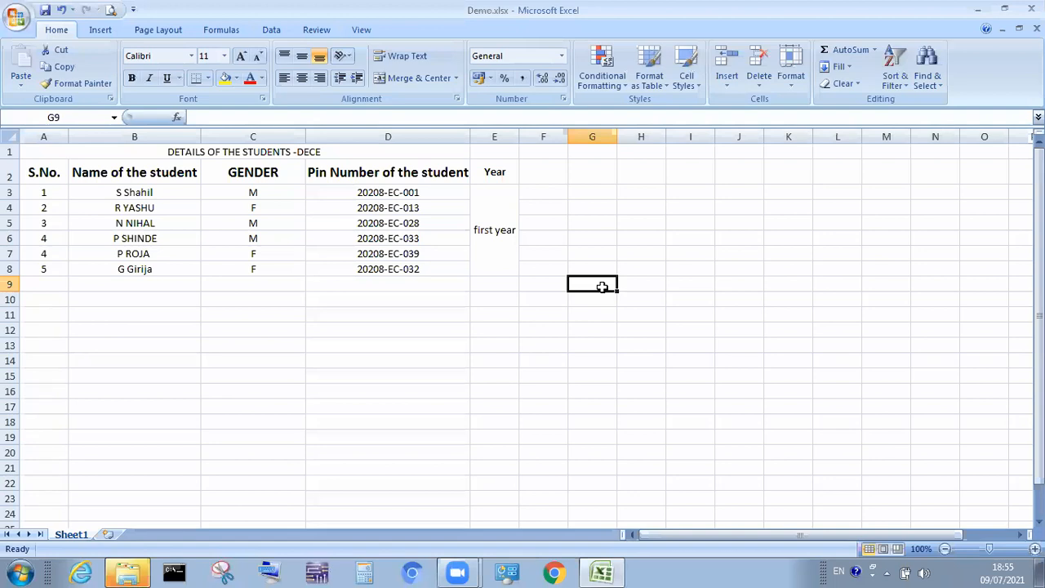
mouse_move(573, 439)
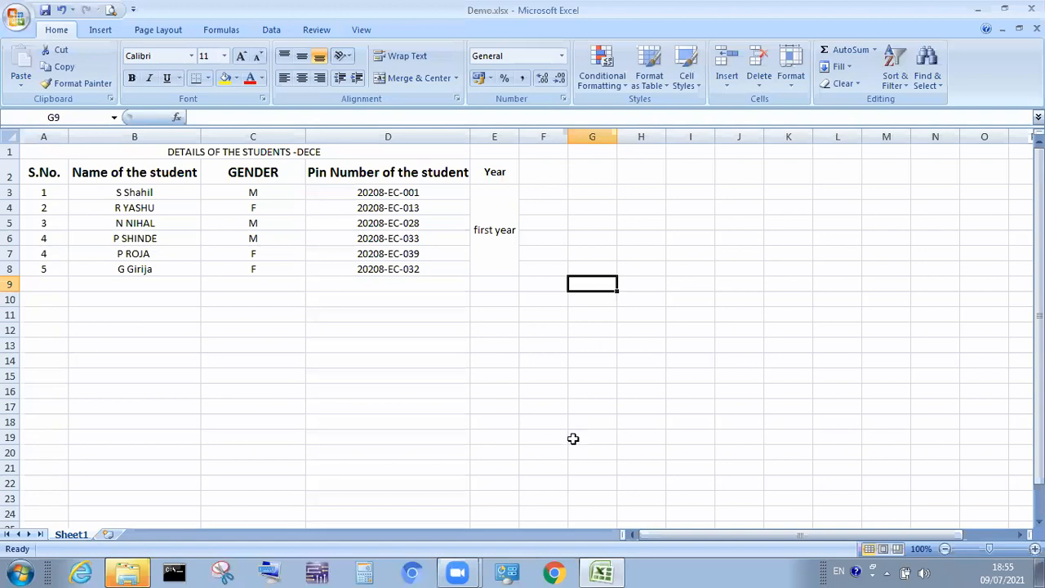